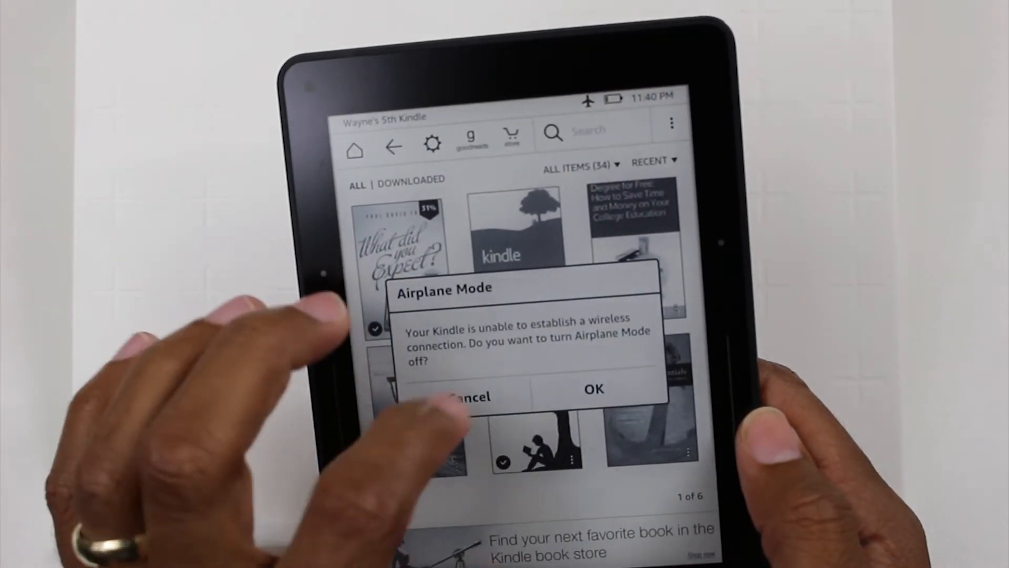
Cancel the Airplane Mode prompt so airplane mode stays on
left_click(468, 395)
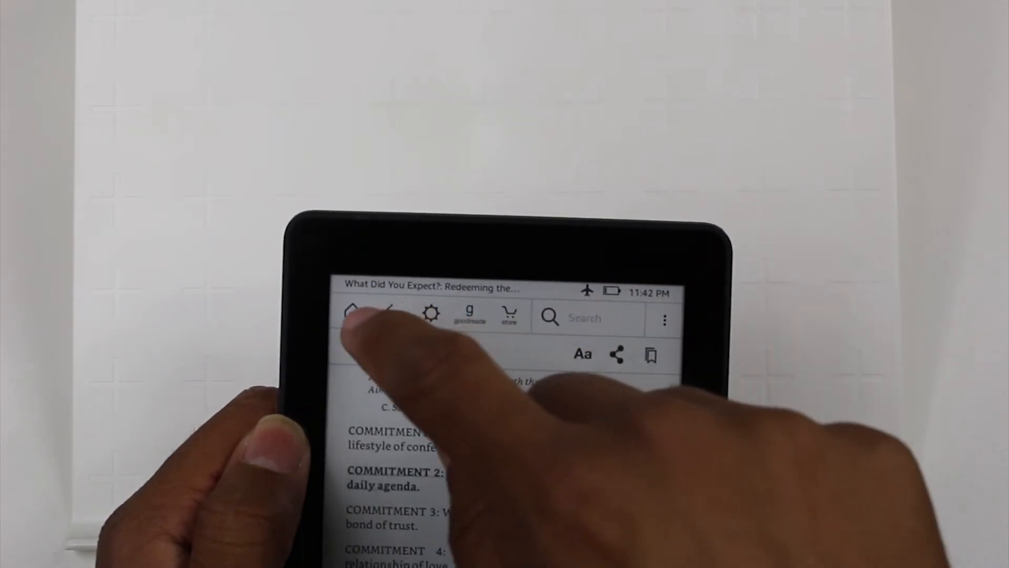
Bring up the reading toolbar and return from the book to the home screen
left_click(352, 316)
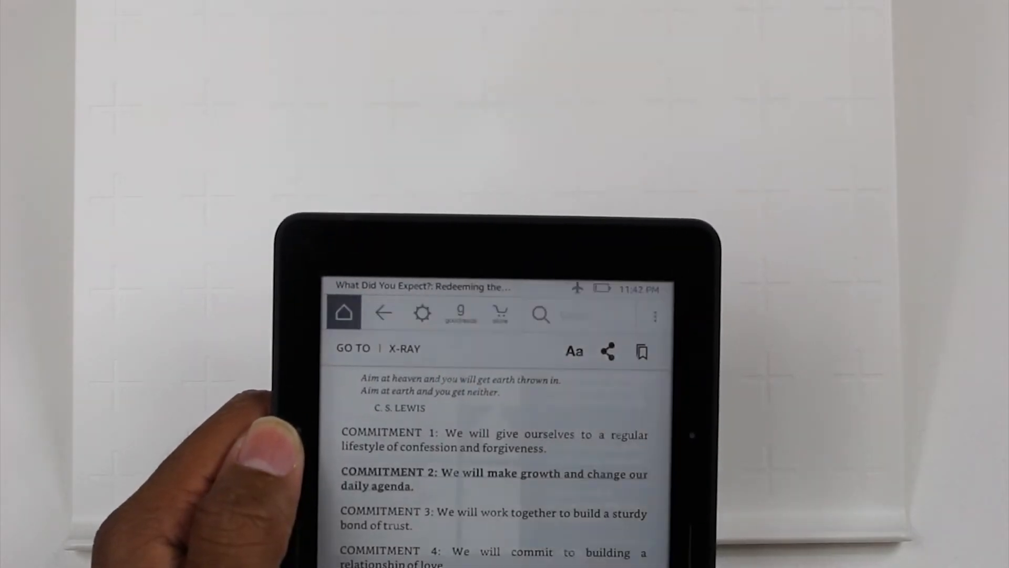
left_click(344, 312)
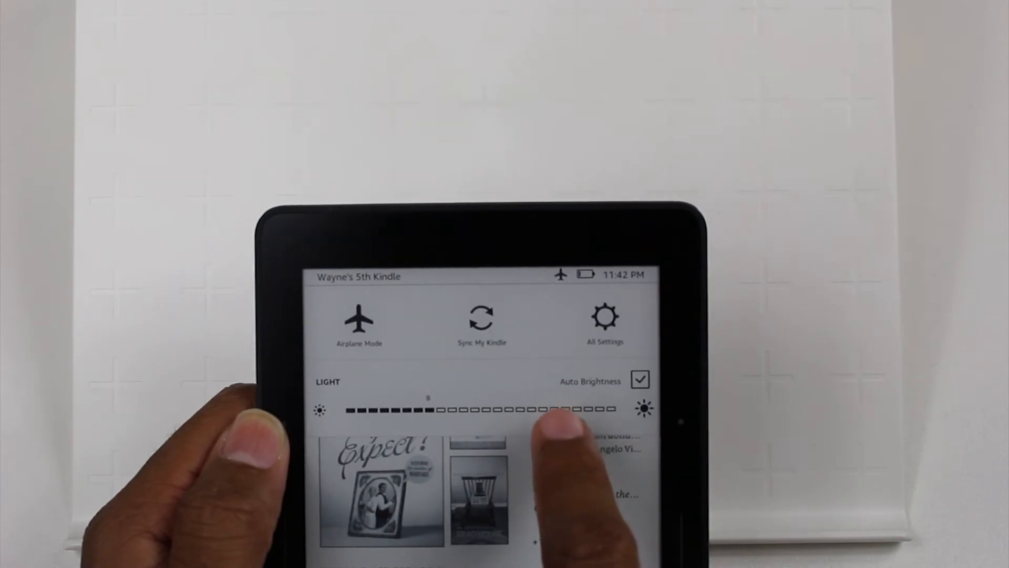
Toggle Auto Brightness repeatedly, ending checked with light level 8
left_click(639, 378)
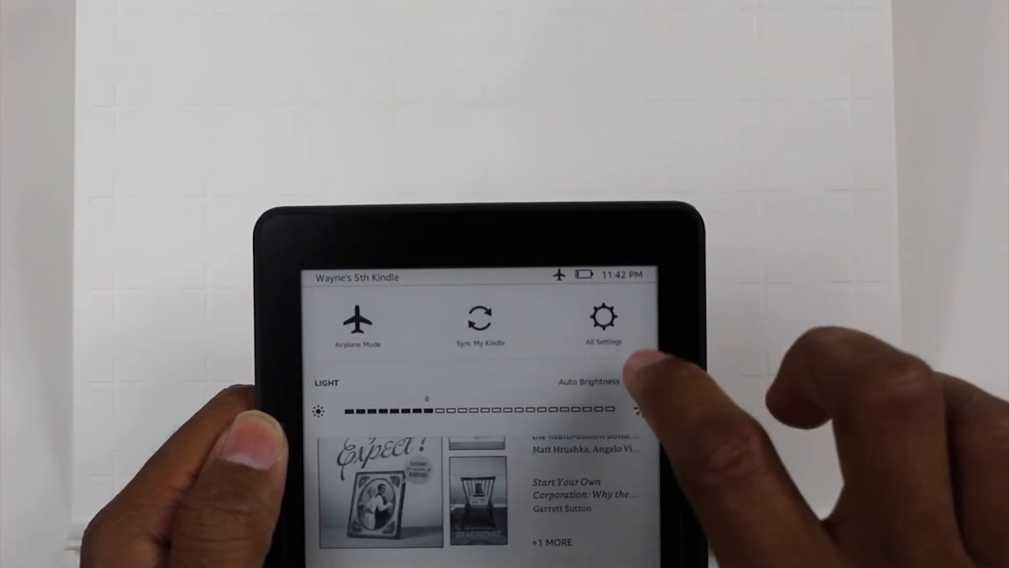
left_click(632, 375)
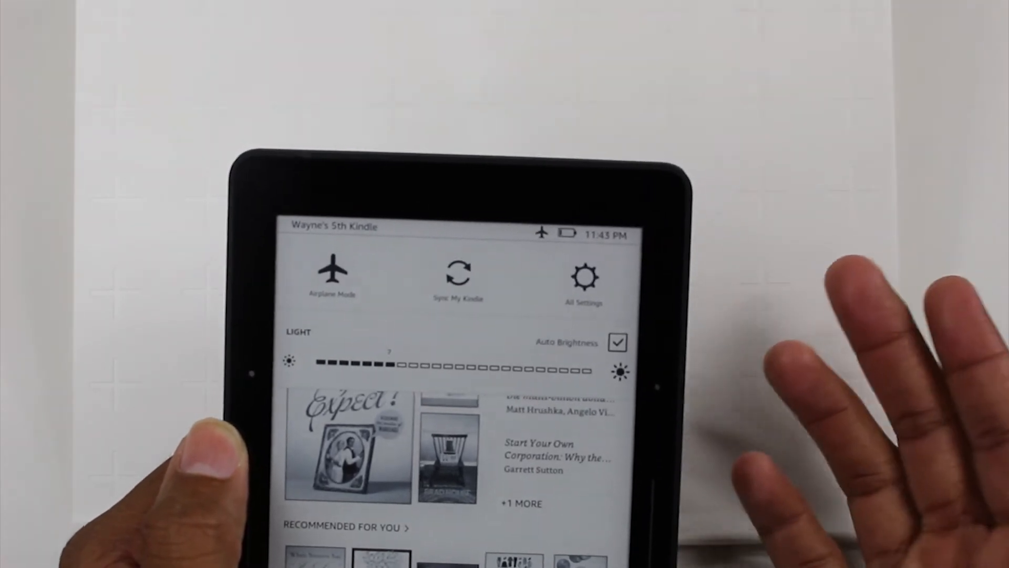
left_click(616, 341)
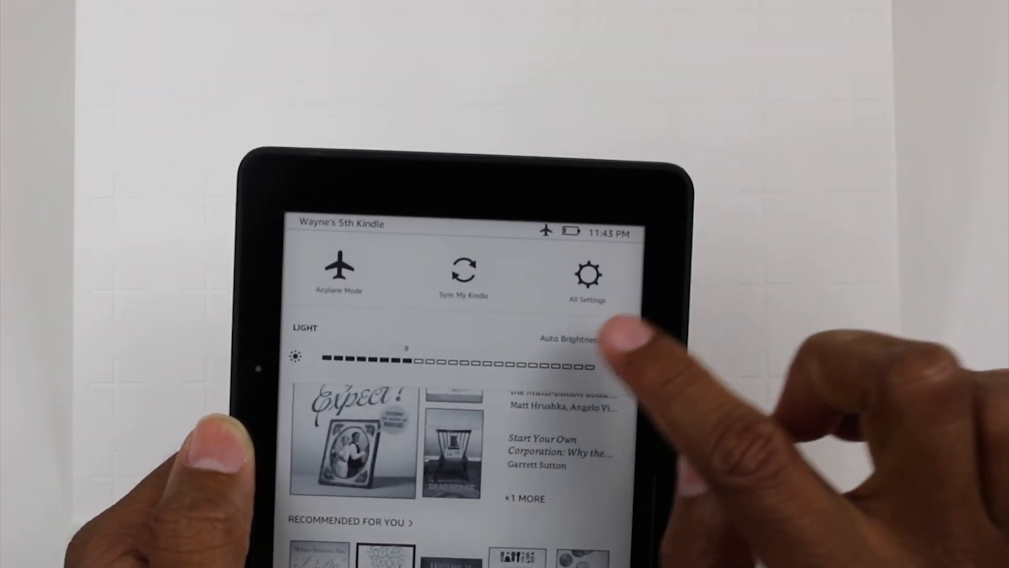
left_click(616, 338)
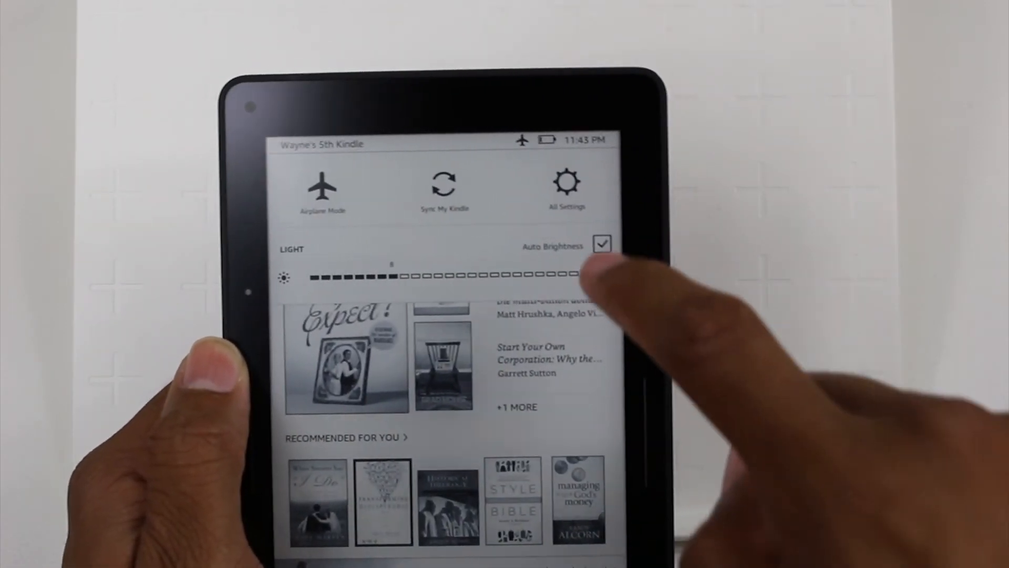
Uncheck Auto Brightness, drag the light slider to 14, then re-check Auto Brightness
left_click(601, 250)
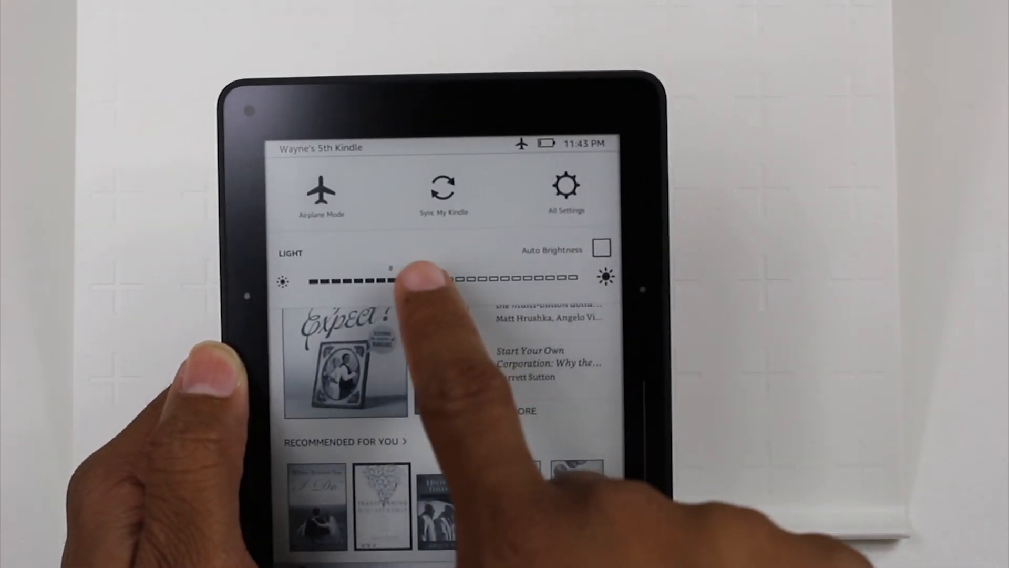
left_click_drag(393, 282, 566, 287)
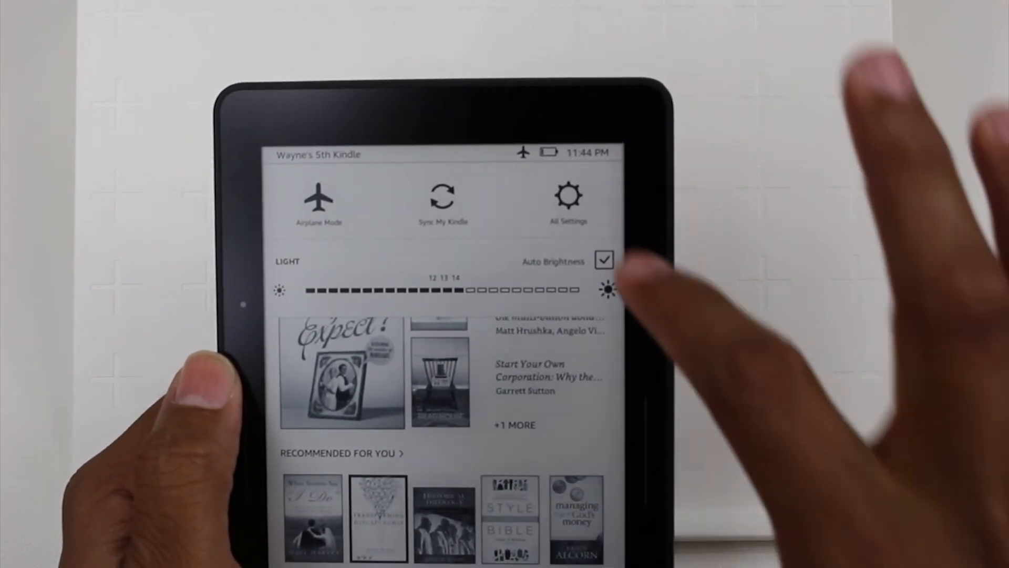
left_click(604, 259)
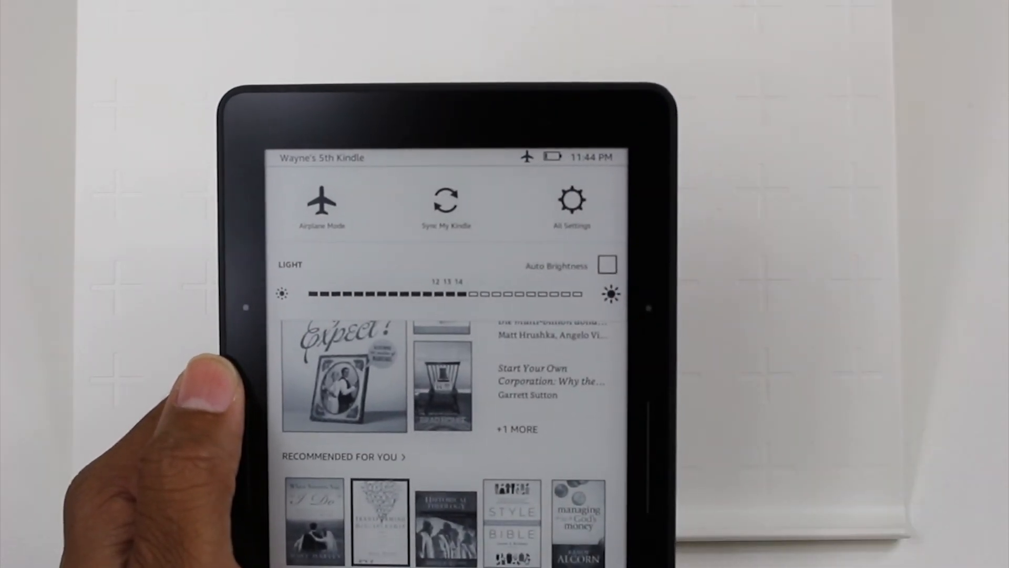
left_click(606, 264)
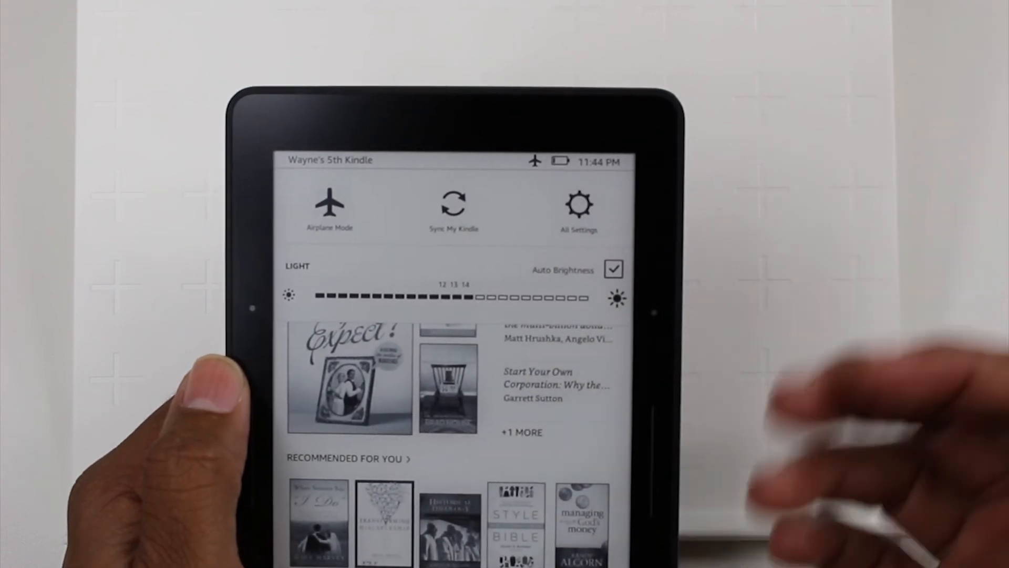